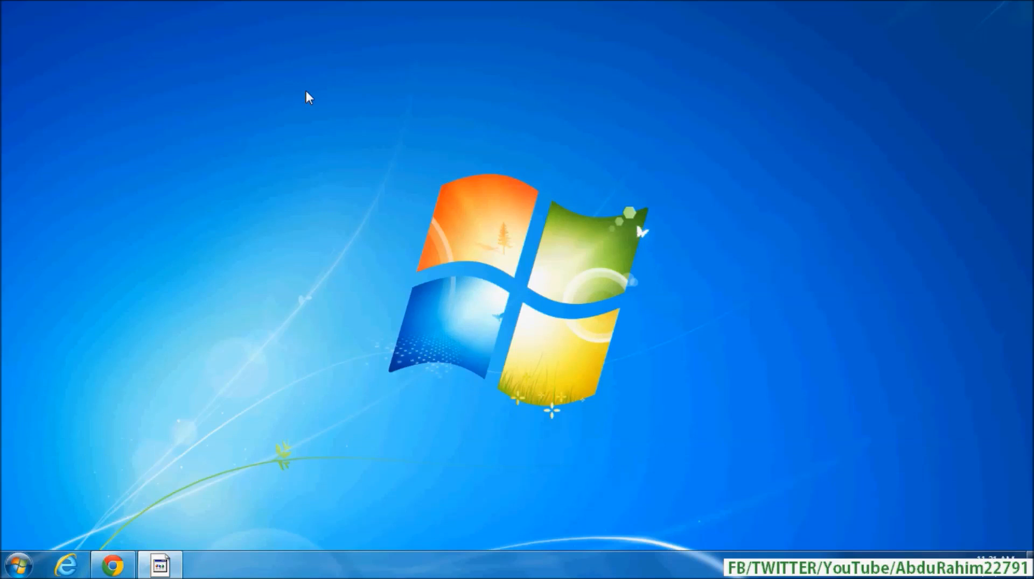
{"action": "mouse_move", "coordinate": [362, 93]}
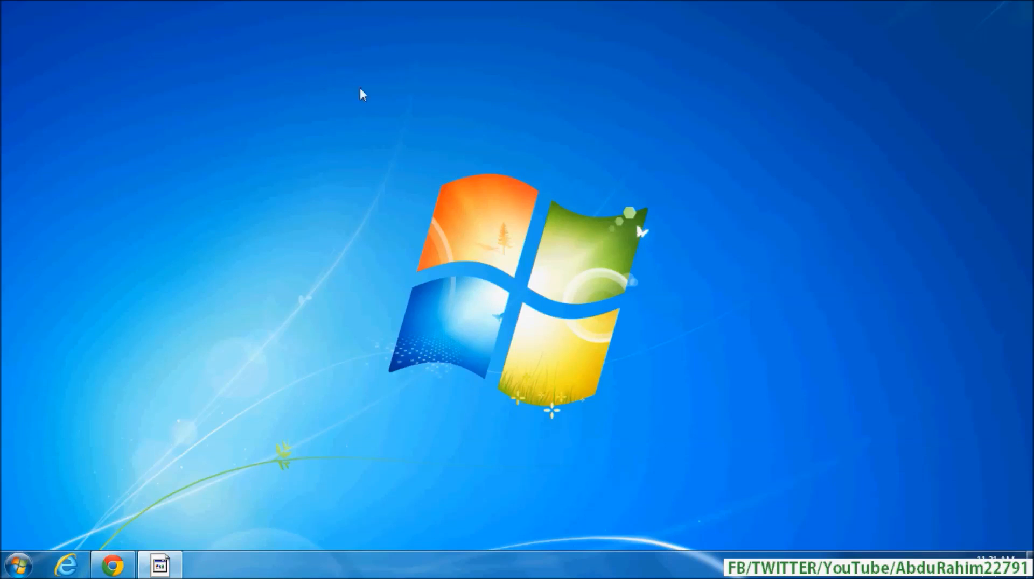
{"action": "mouse_move", "coordinate": [551, 198]}
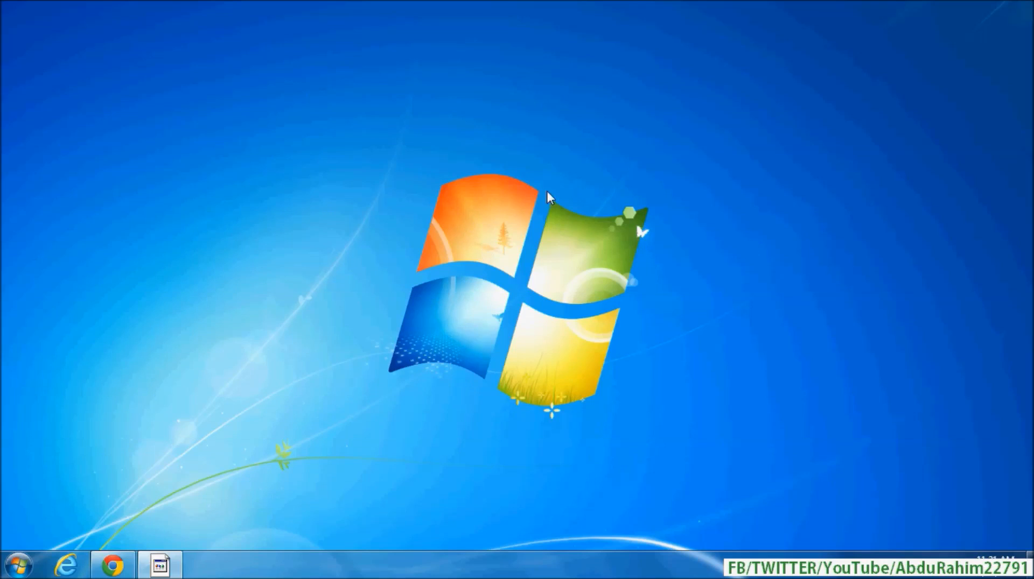
Step: Open the desktop context menu listing Personalize and Screen resolution
{"action": "right_click", "coordinate": [550, 199]}
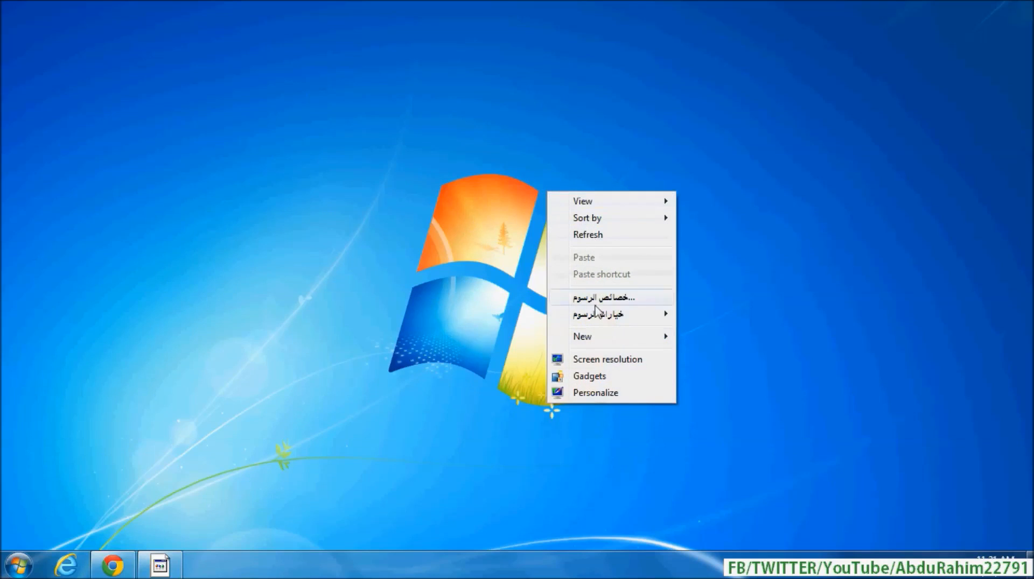
{"action": "mouse_move", "coordinate": [600, 400]}
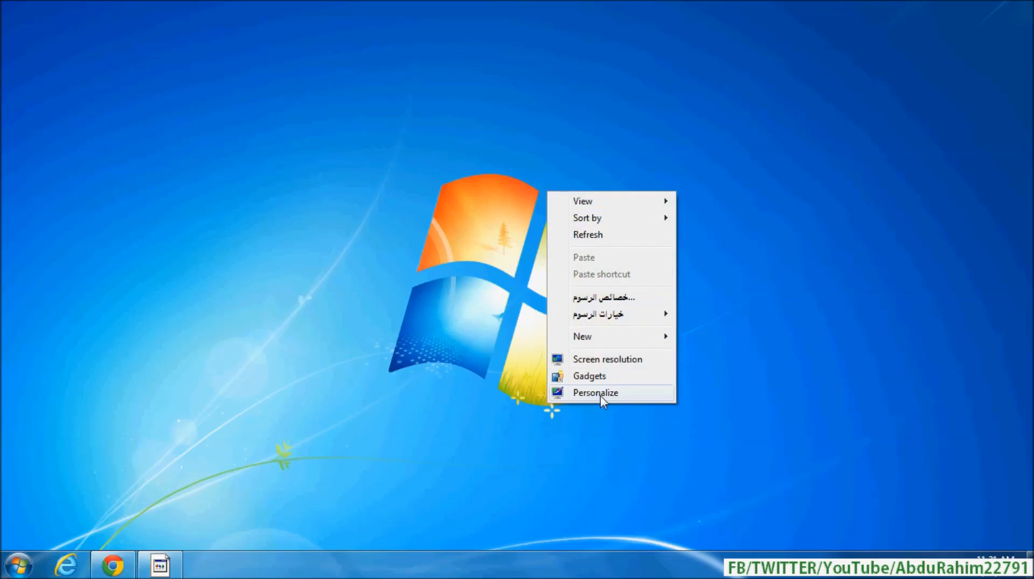
Step: Open the Personalization window from the Personalize menu entry
{"action": "left_click", "coordinate": [595, 393]}
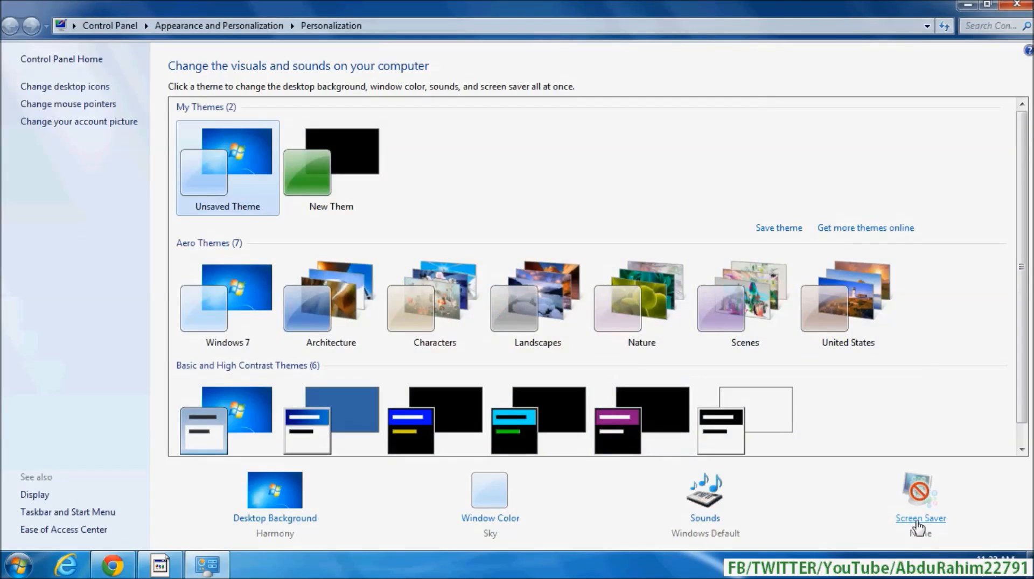
Step: Open Screen Saver Settings and choose Photos as the screen saver
{"action": "left_click", "coordinate": [918, 501]}
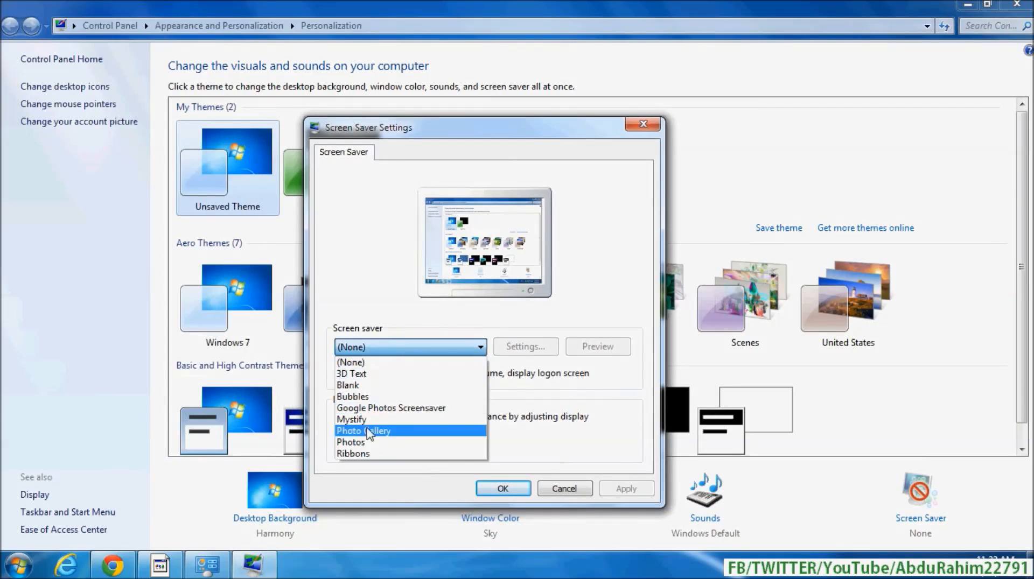
{"action": "mouse_move", "coordinate": [351, 442]}
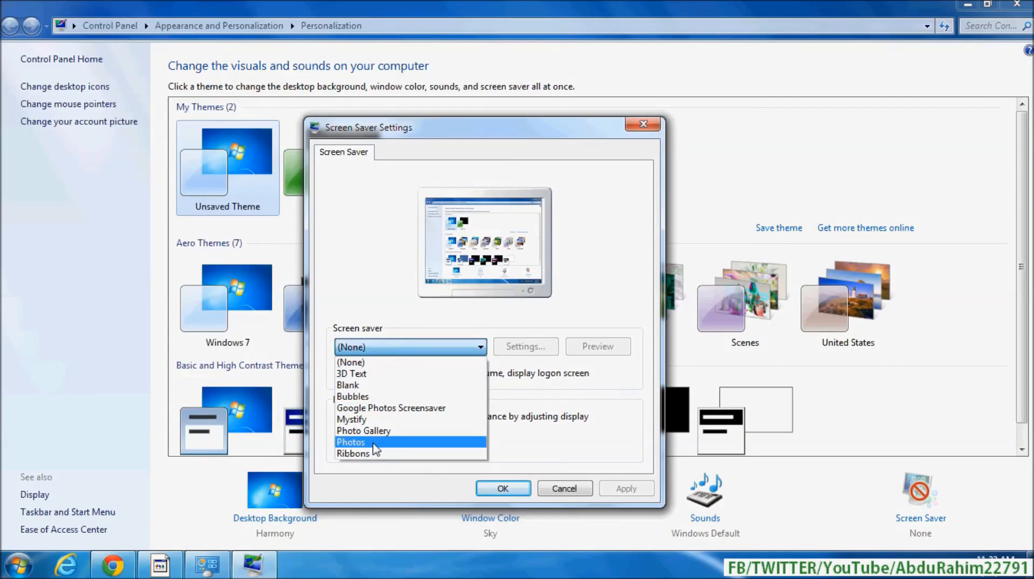
{"action": "left_click", "coordinate": [350, 443]}
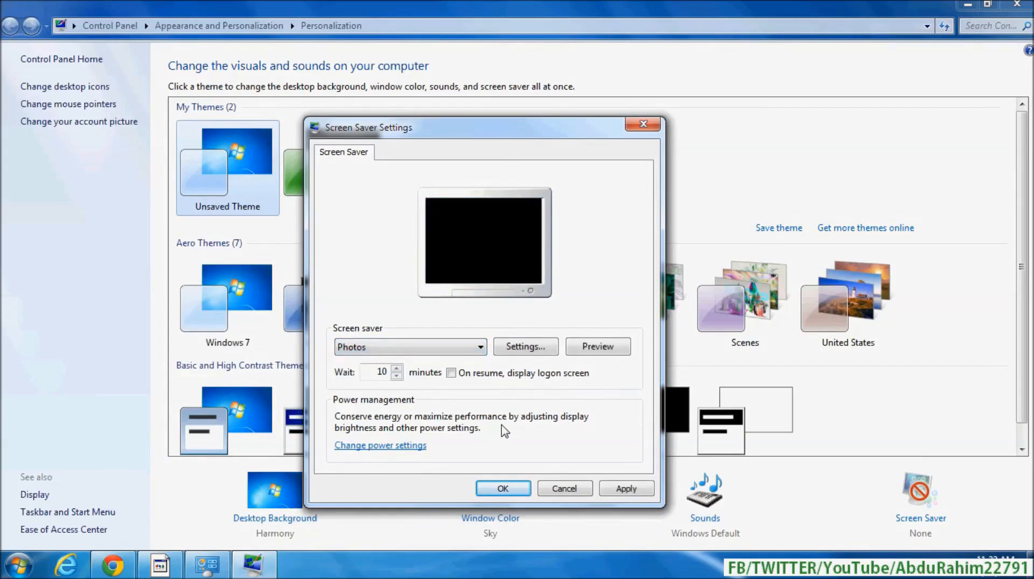
{"action": "mouse_move", "coordinate": [526, 347]}
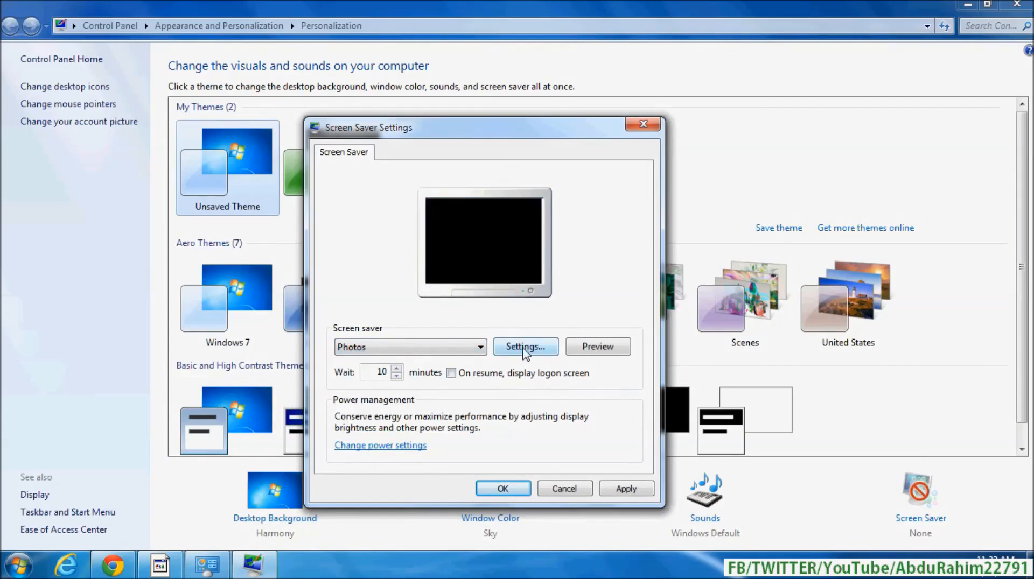
Step: Set the Photos slideshow source to the Pictures library, keeping Medium slide show speed
{"action": "left_click", "coordinate": [526, 346]}
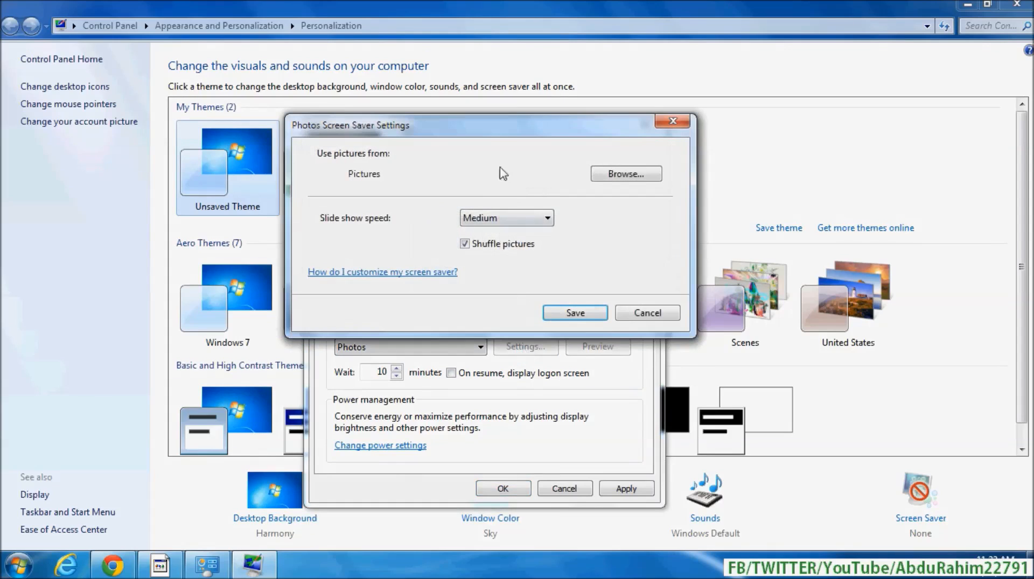
{"action": "left_click", "coordinate": [624, 174]}
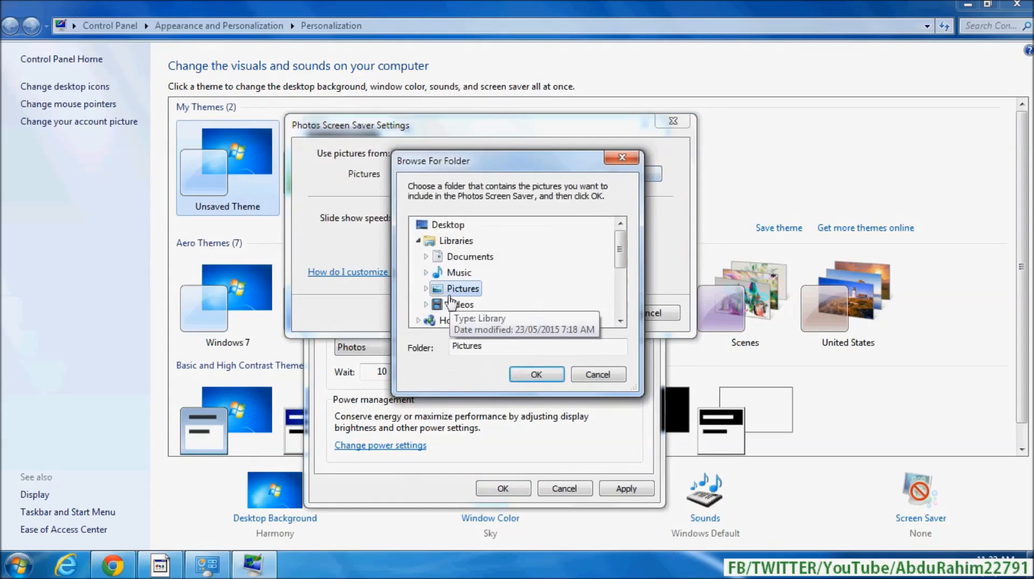
{"action": "left_click", "coordinate": [427, 289]}
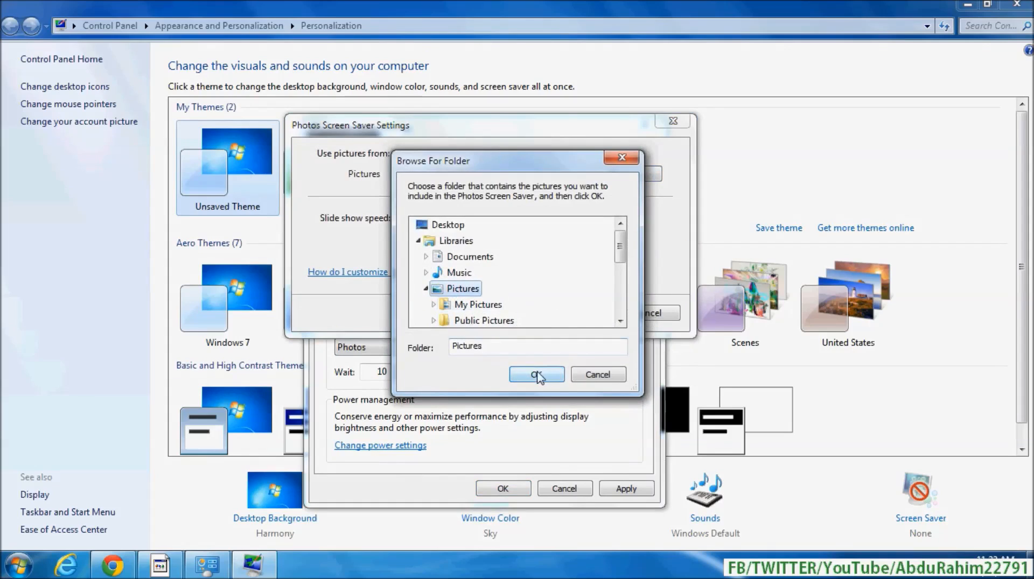
{"action": "left_click", "coordinate": [537, 375]}
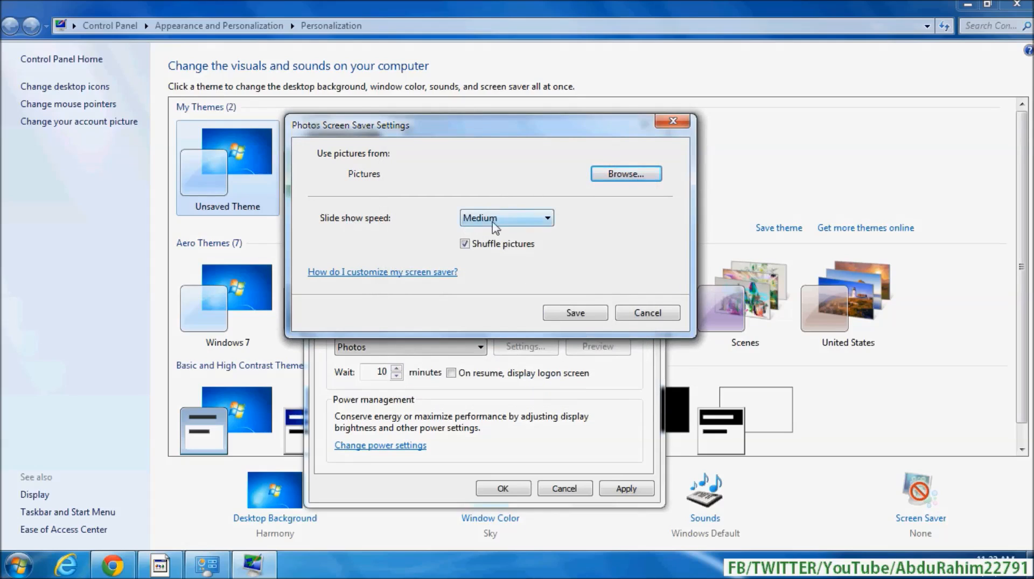
{"action": "left_click", "coordinate": [506, 217]}
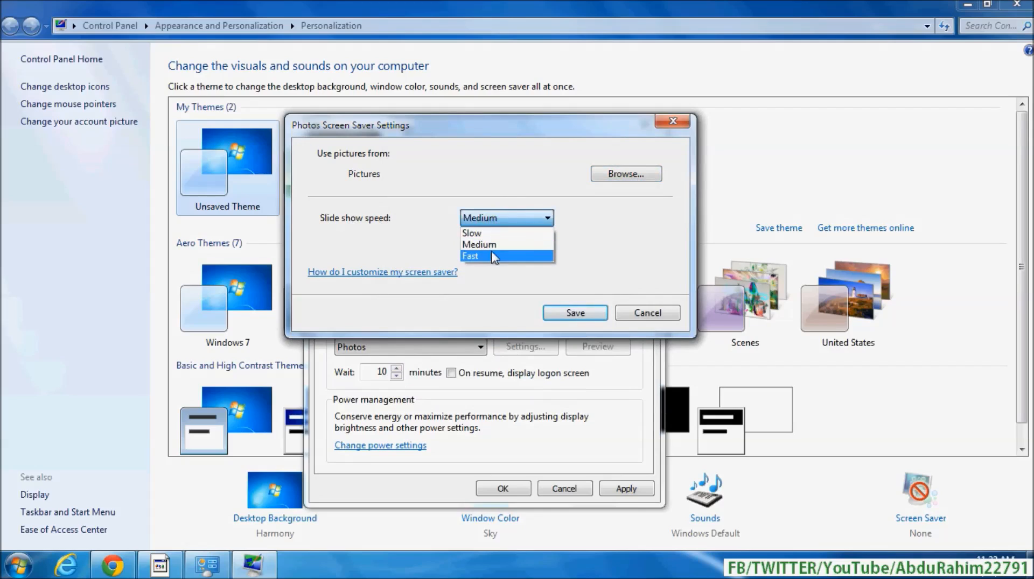
{"action": "left_click", "coordinate": [478, 244]}
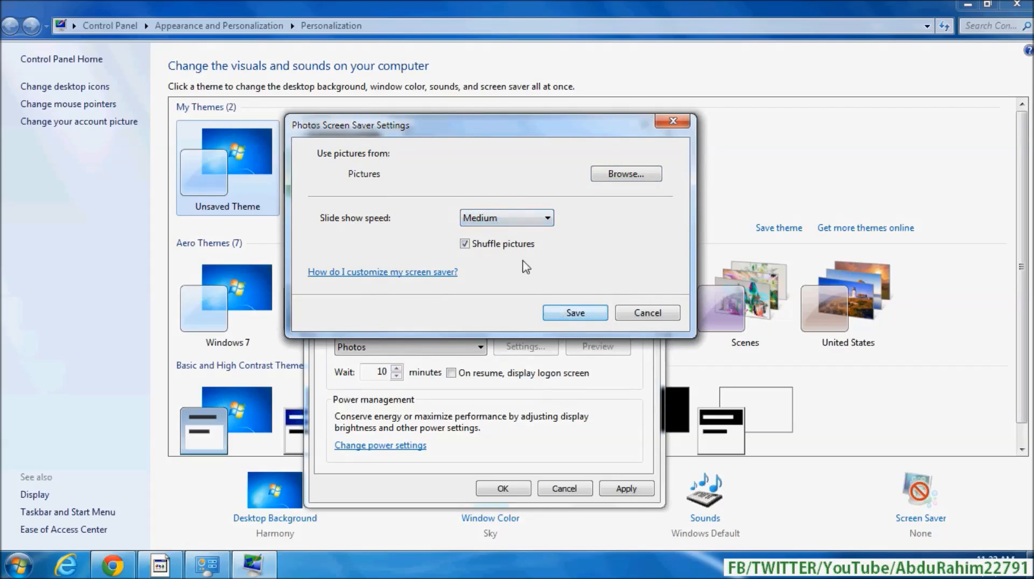
Step: Save the slideshow options, set Wait to 5 minutes with logon screen on resume, and apply
{"action": "left_click", "coordinate": [574, 312]}
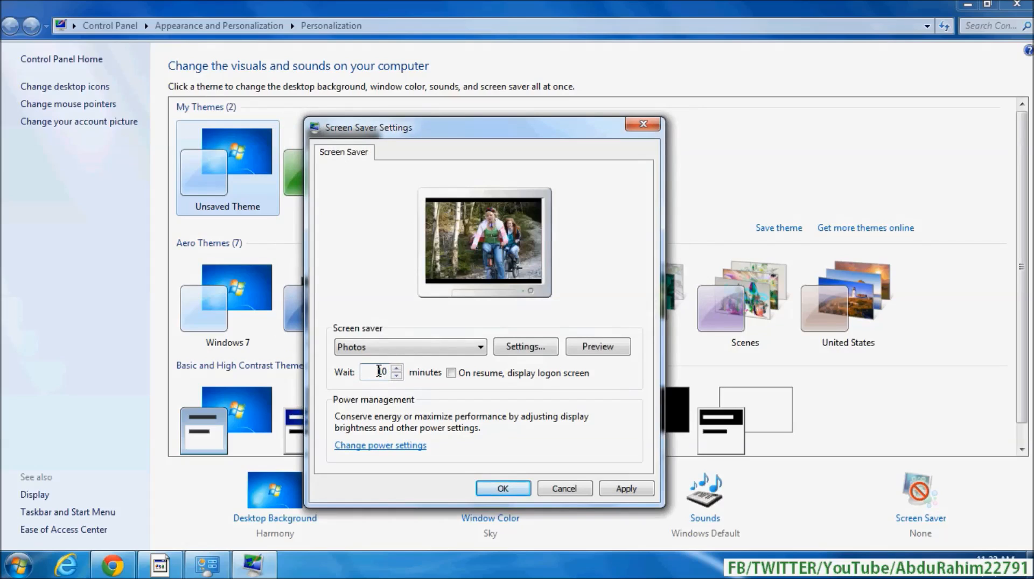
{"action": "left_click", "coordinate": [381, 373]}
{"action": "type", "text": "5"}
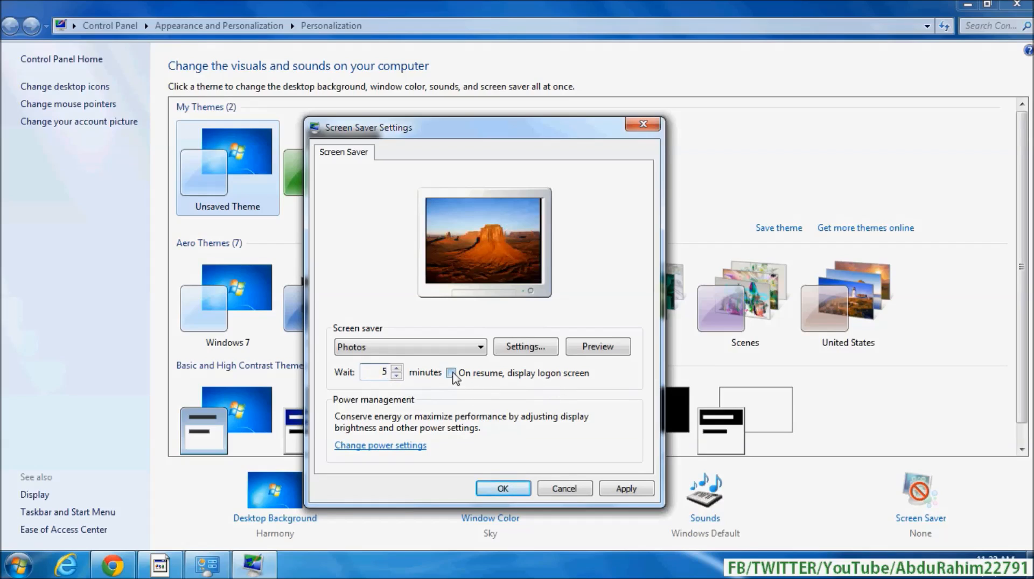
{"action": "left_click", "coordinate": [452, 373]}
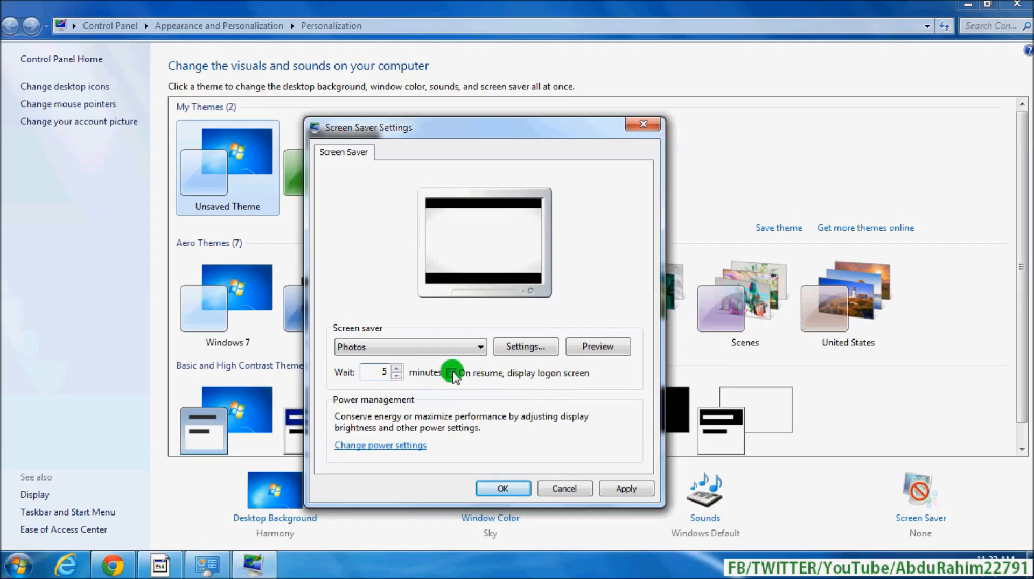
{"action": "left_click", "coordinate": [450, 373]}
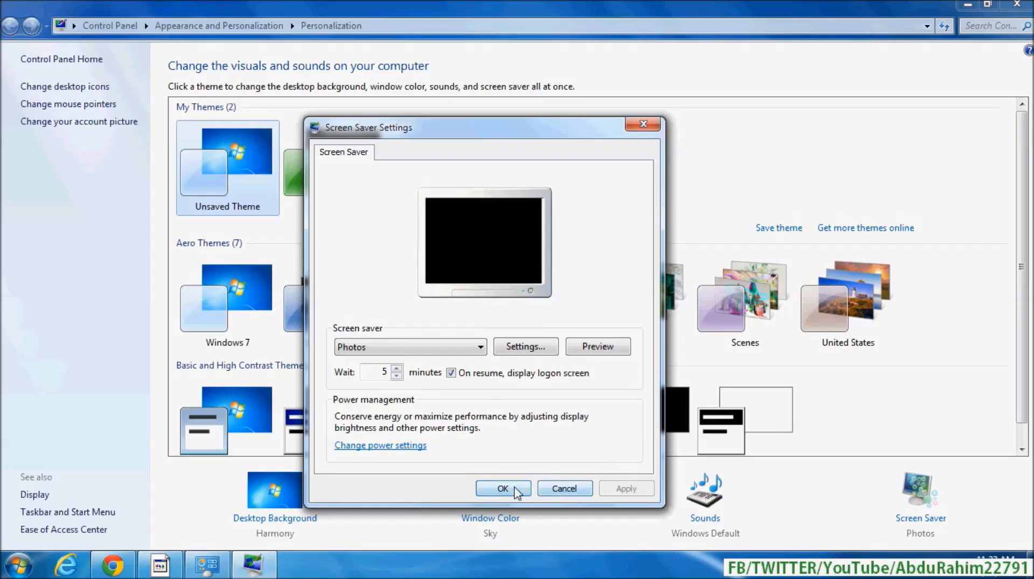
{"action": "left_click", "coordinate": [503, 489]}
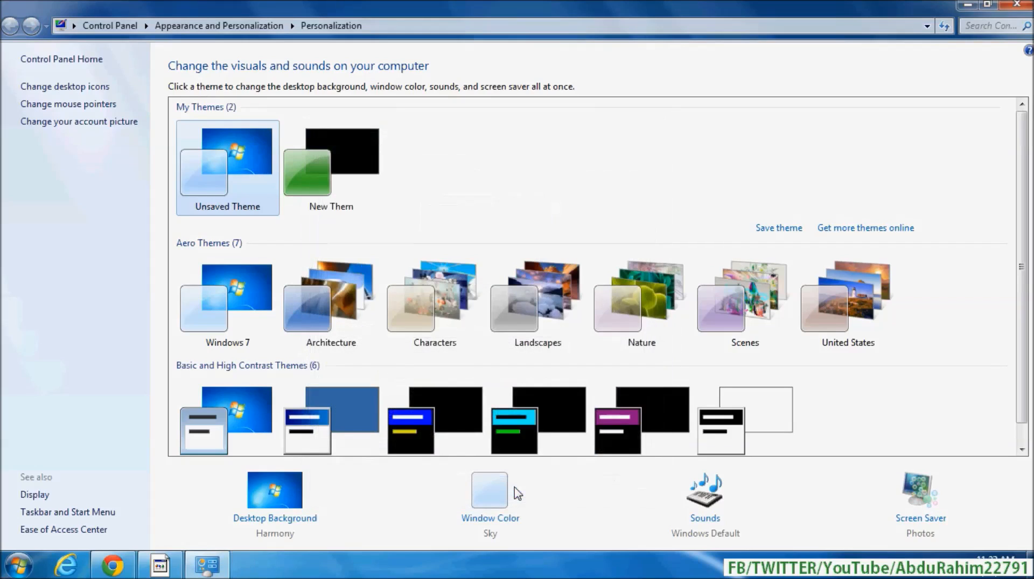